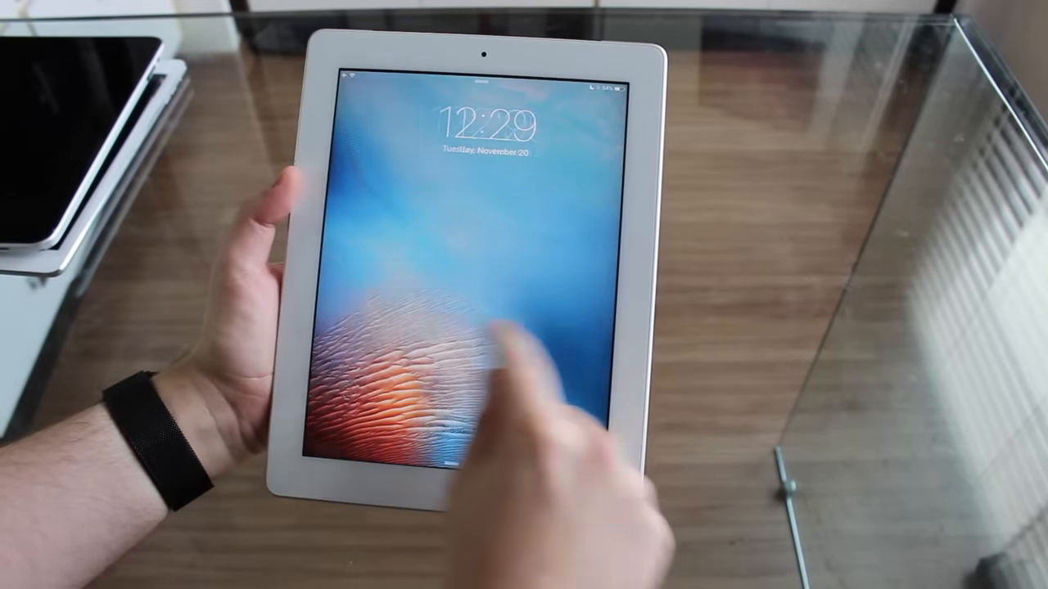
Step: Slide to unlock the iPad and tap a passcode digit on the keypad
click(471, 312)
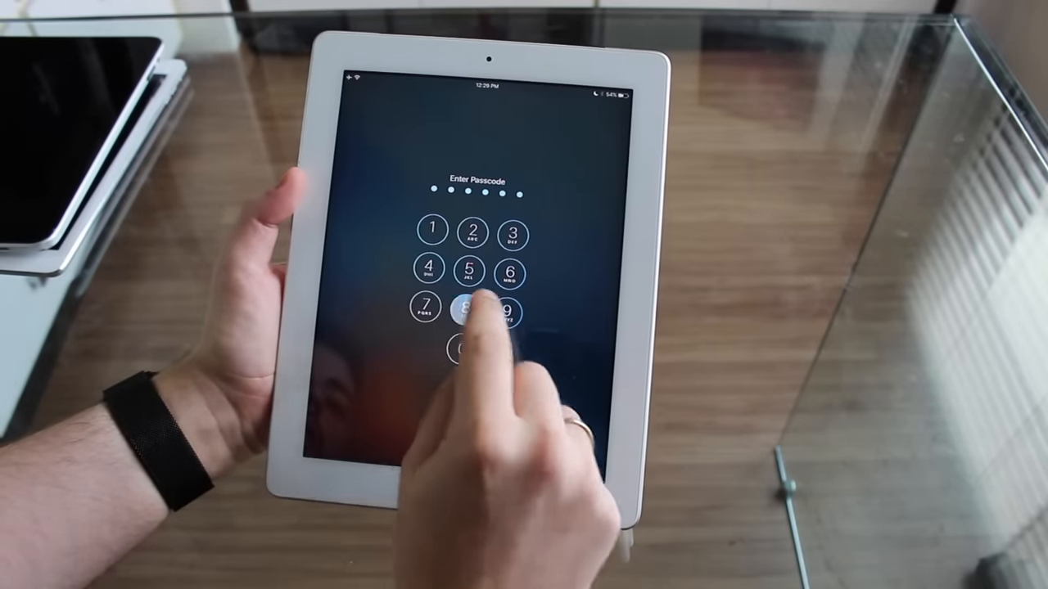
click(469, 314)
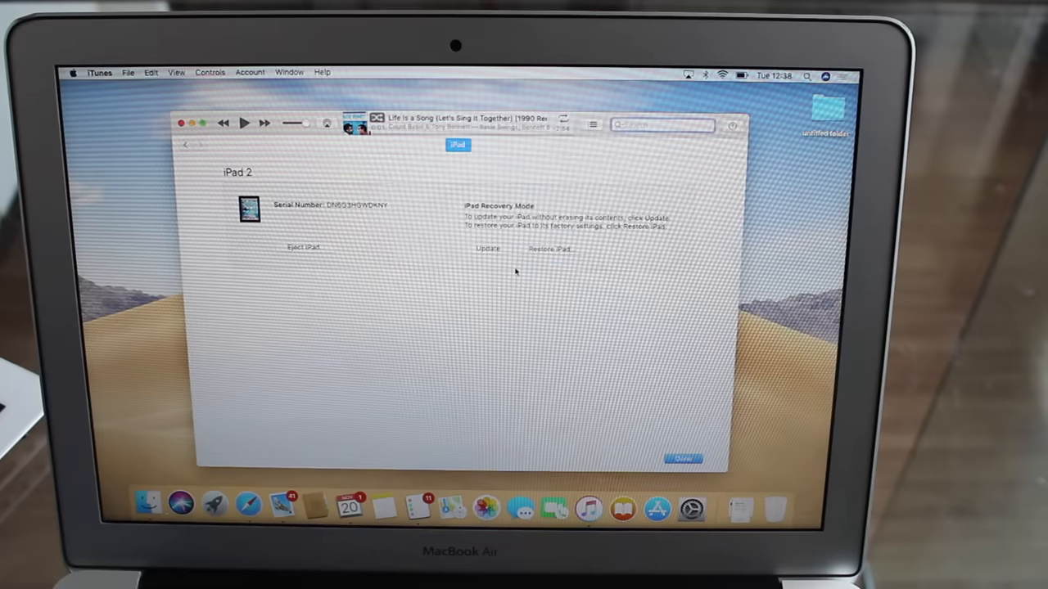
Step: Choose Restore iPad on the iPad 2 recovery-mode page
click(548, 249)
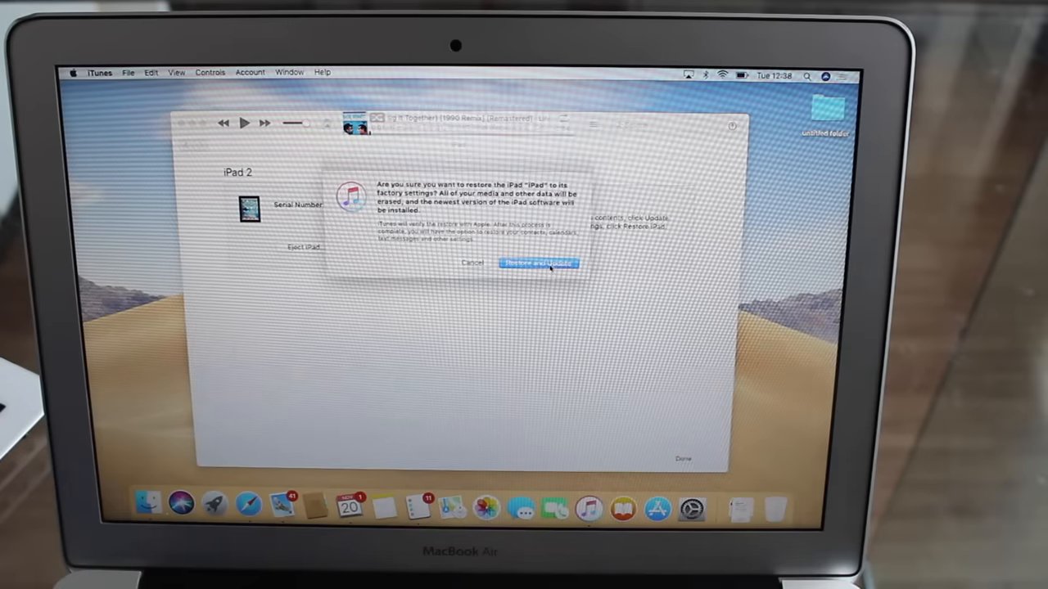
Step: Confirm the erase, pass the iOS 9.3.5 update notes, and agree to the license
click(537, 263)
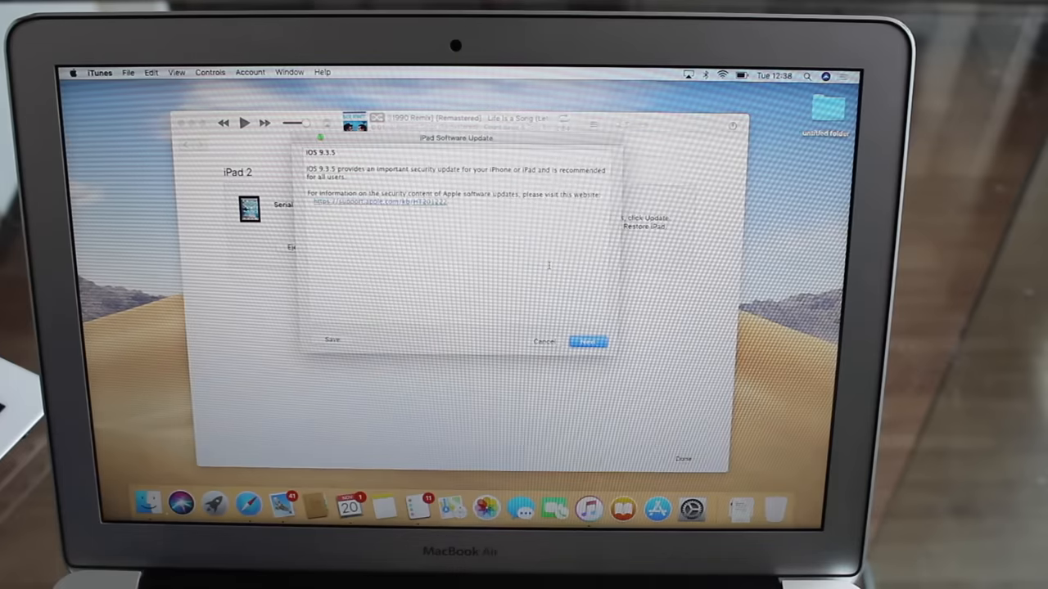
click(588, 341)
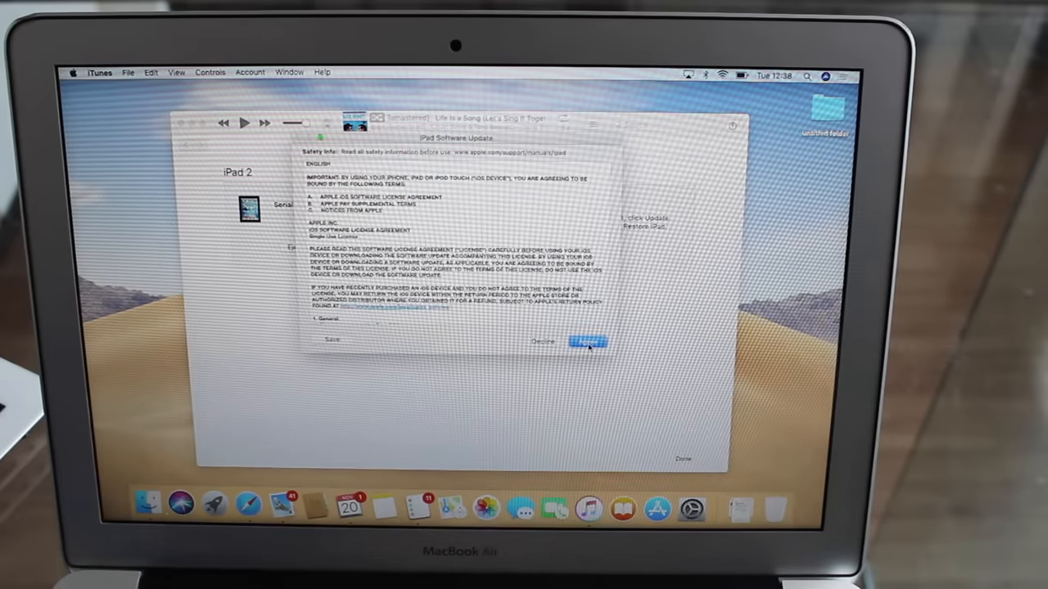
click(587, 341)
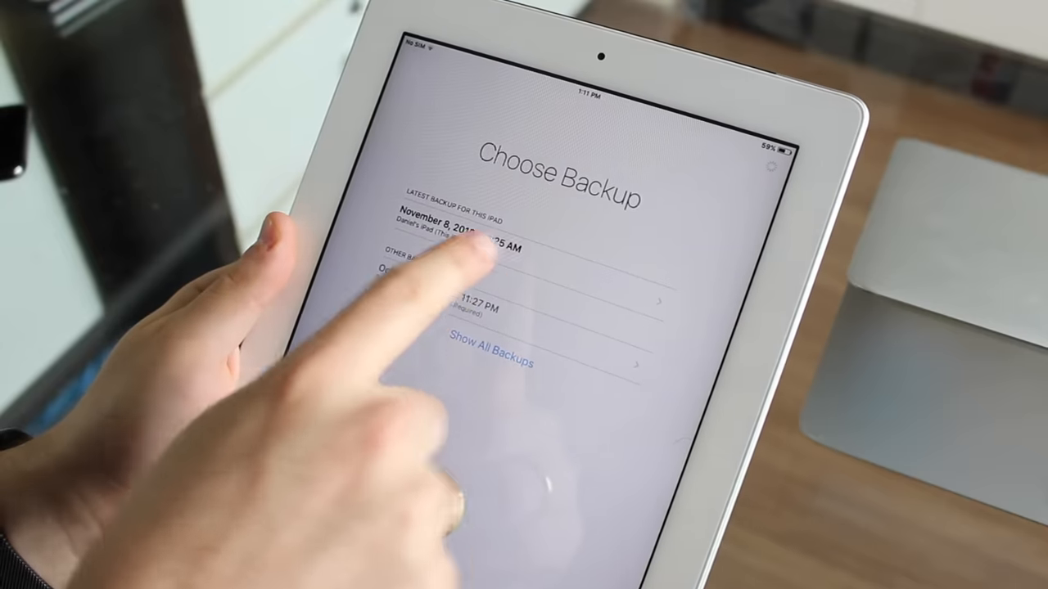
Step: Pick the latest iPad backup to restore, then tap Get Started
click(491, 242)
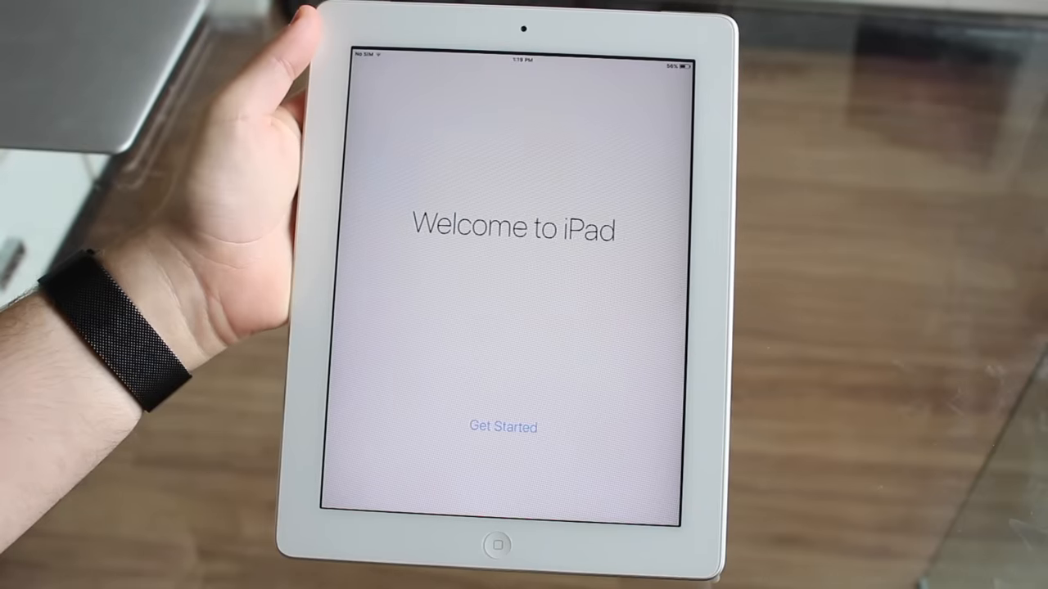
click(507, 446)
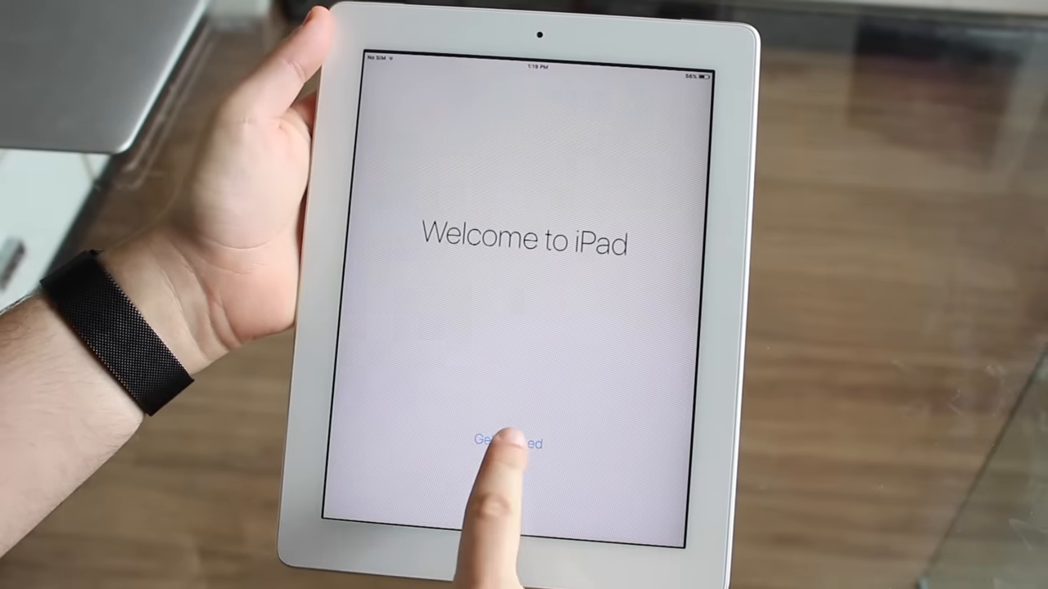
click(508, 445)
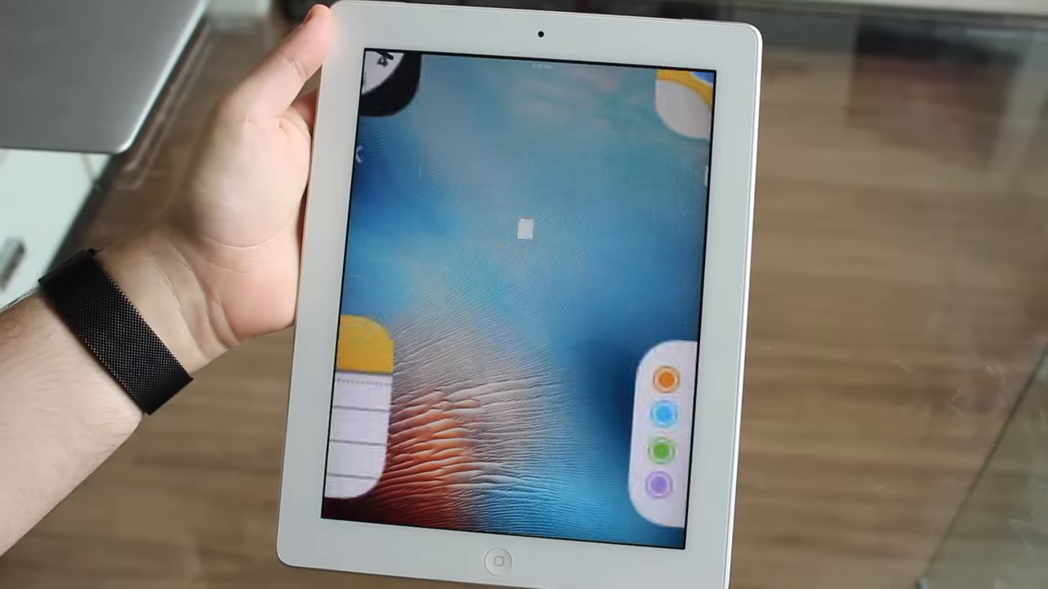